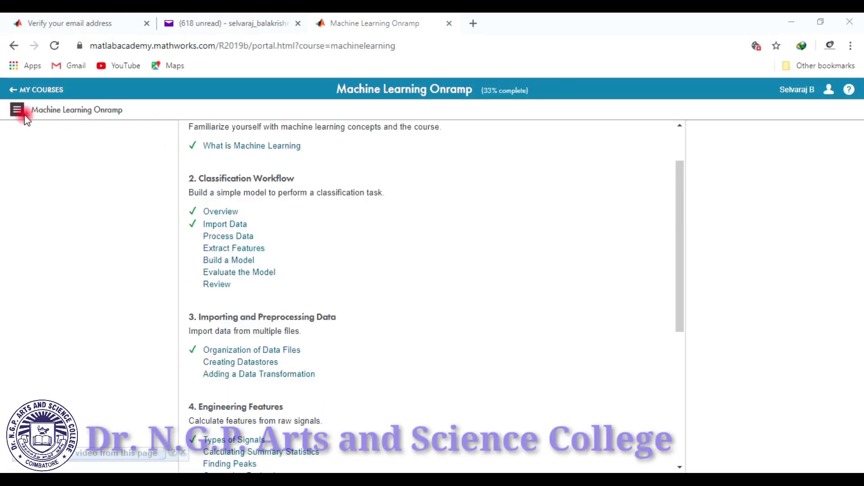
Show the Machine Learning Onramp course outline from the hamburger menu.
{"action": "left_click", "coordinate": [18, 109]}
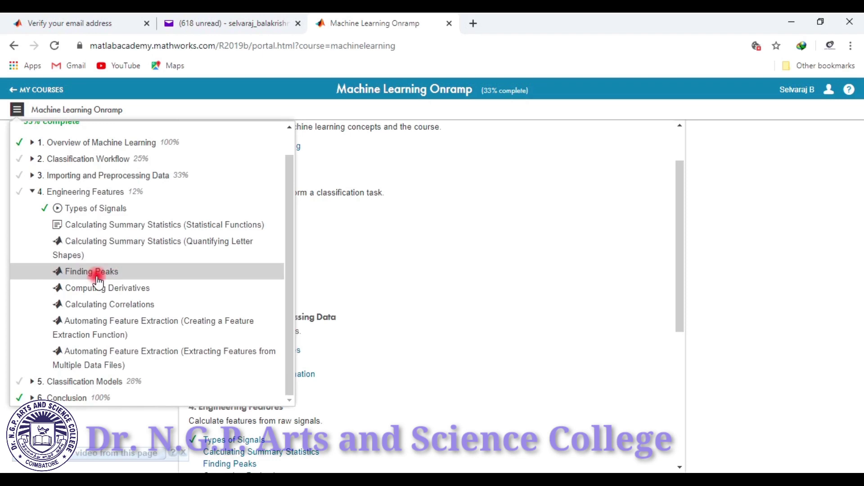
{"action": "mouse_move", "coordinate": [74, 192]}
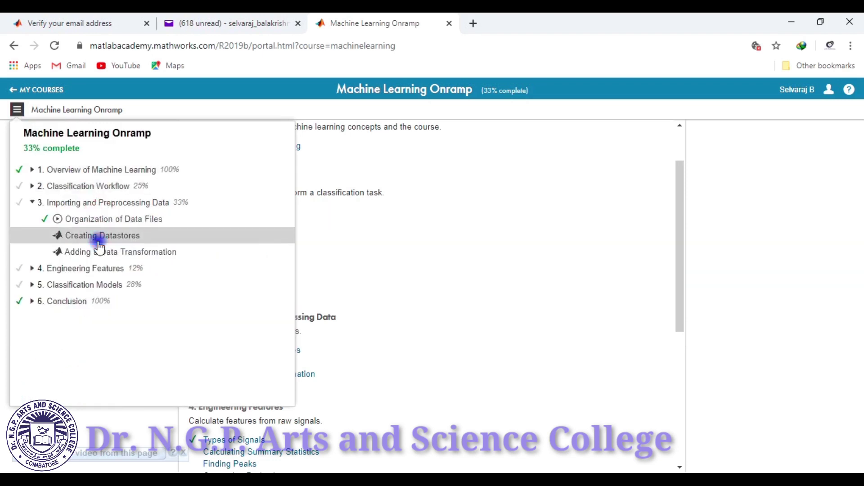
Enter lesson 3.2 Creating Datastores at Task 1 and dismiss the Handwriting Sample Files popup.
{"action": "left_click", "coordinate": [96, 235]}
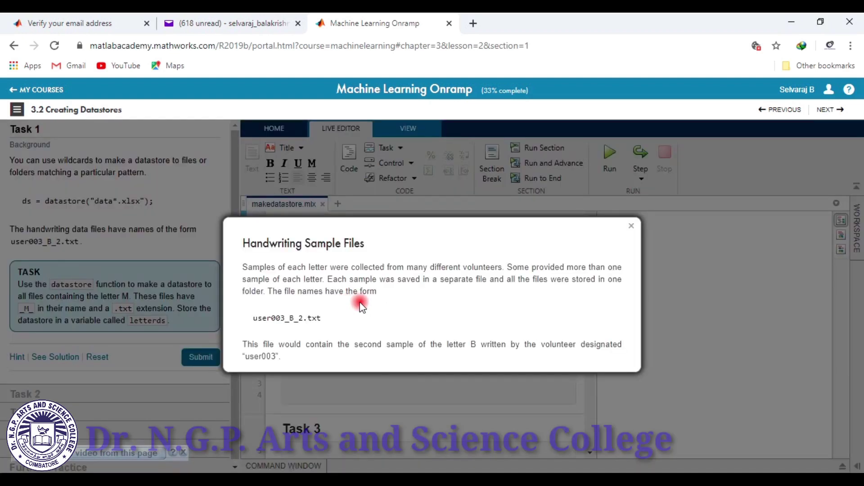
{"action": "left_click", "coordinate": [631, 225]}
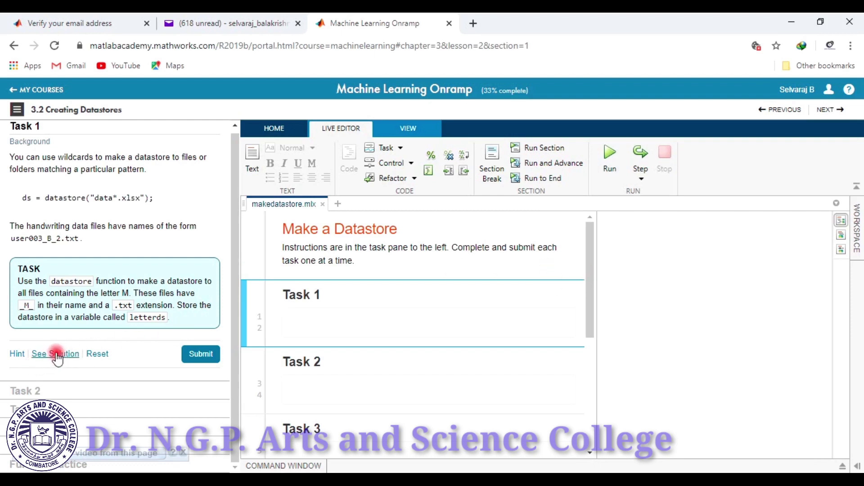
Solve Task 1 with letterds = datastore of the _M_ text files and submit it, passing all three checks.
{"action": "left_click", "coordinate": [55, 354]}
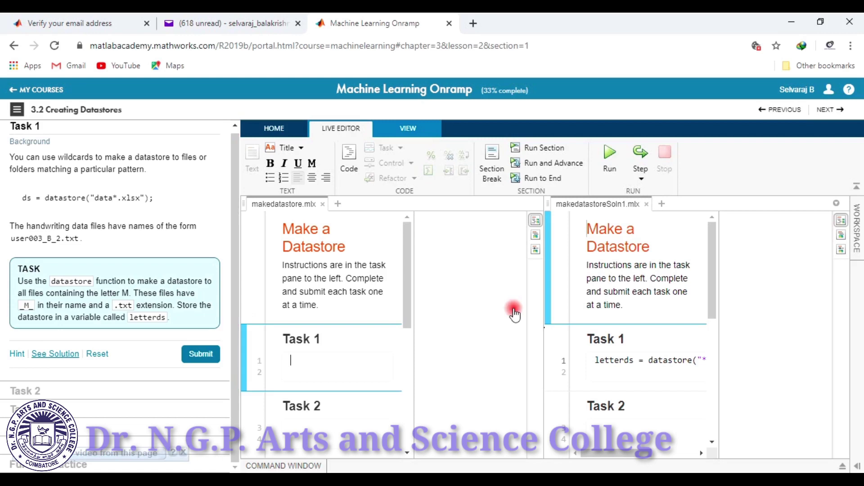
{"action": "left_click", "coordinate": [631, 371]}
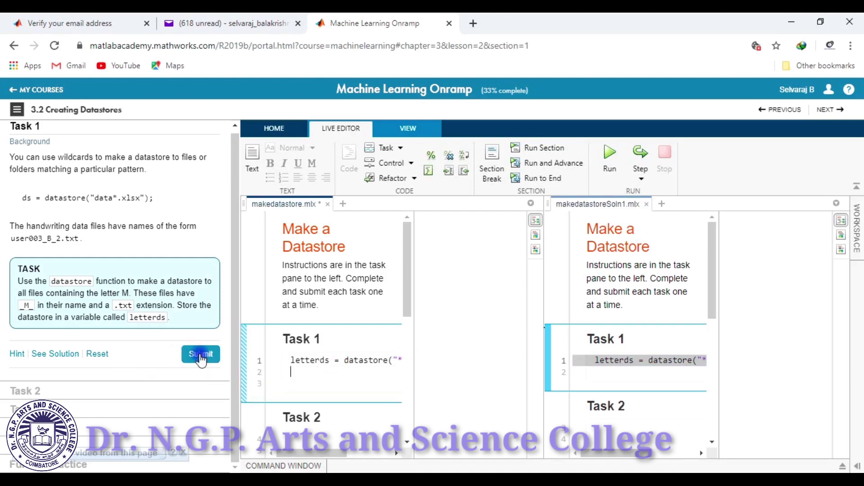
{"action": "left_click", "coordinate": [200, 353]}
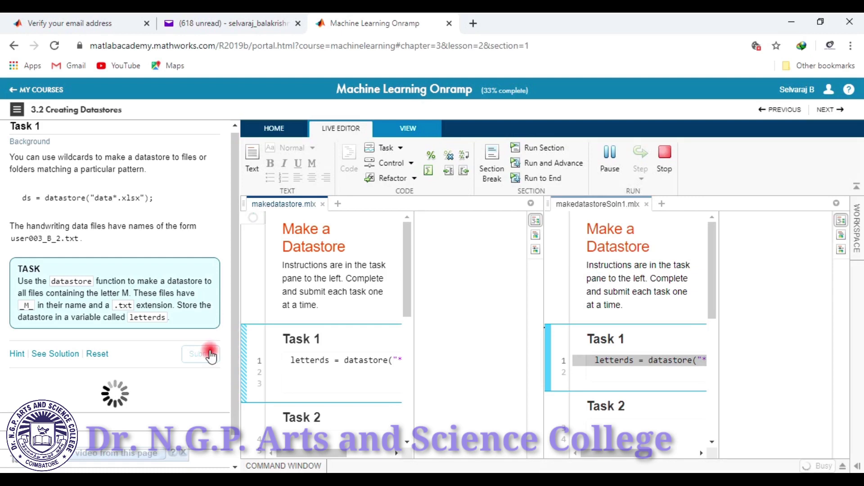
{"action": "left_click", "coordinate": [203, 354]}
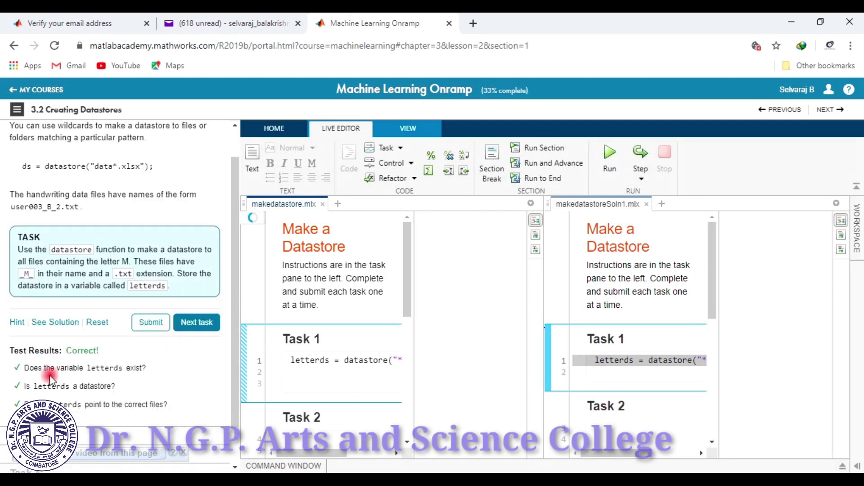
{"action": "mouse_move", "coordinate": [124, 353]}
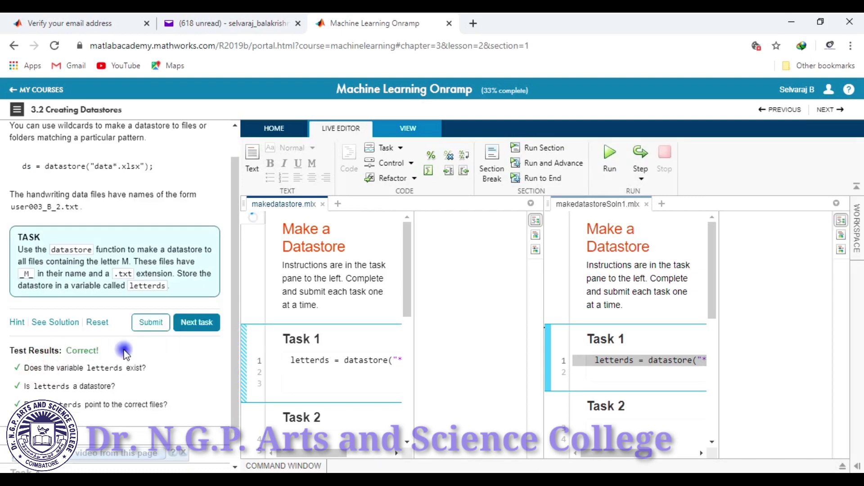
{"action": "left_click", "coordinate": [196, 322]}
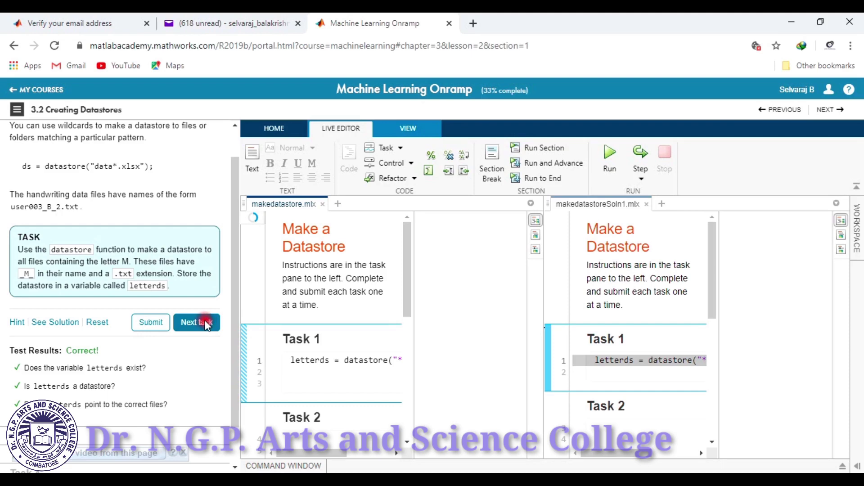
Submit Task 2 with data = read(letterds), then submit Task 3's code for checking.
{"action": "left_click", "coordinate": [196, 322]}
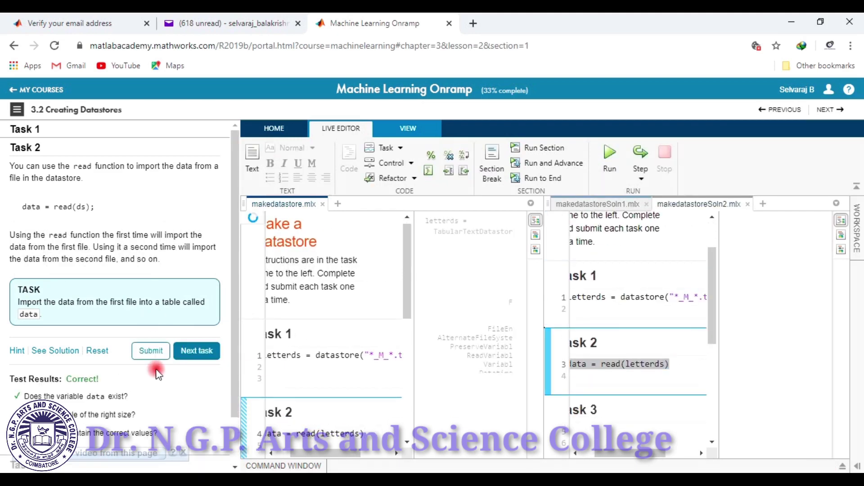
{"action": "left_click", "coordinate": [197, 350]}
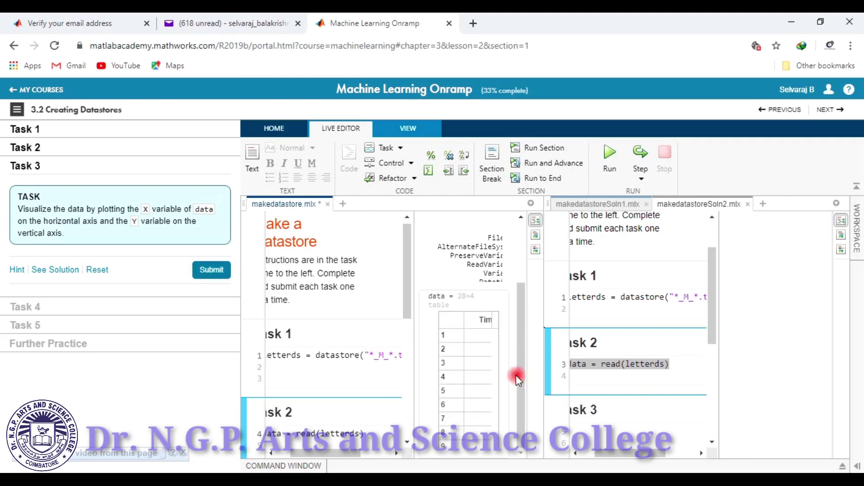
{"action": "left_click", "coordinate": [211, 270]}
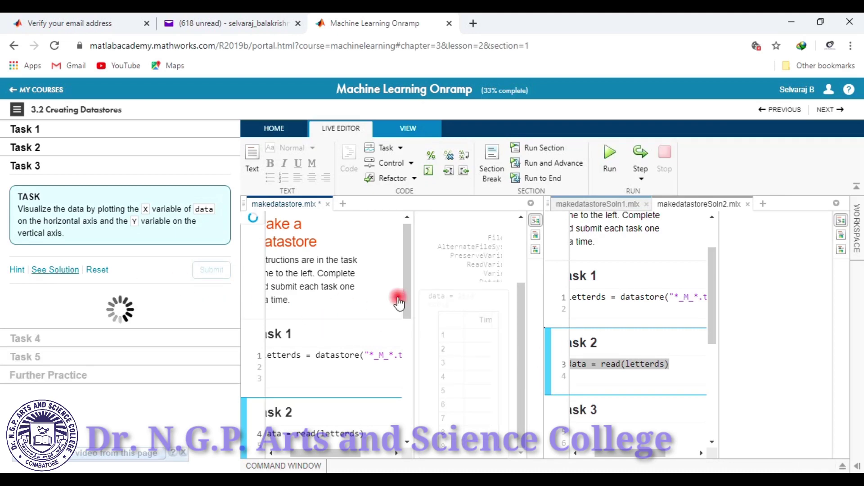
Reset Task 3 to its starter code after the failed check and resubmit it.
{"action": "left_click", "coordinate": [97, 270]}
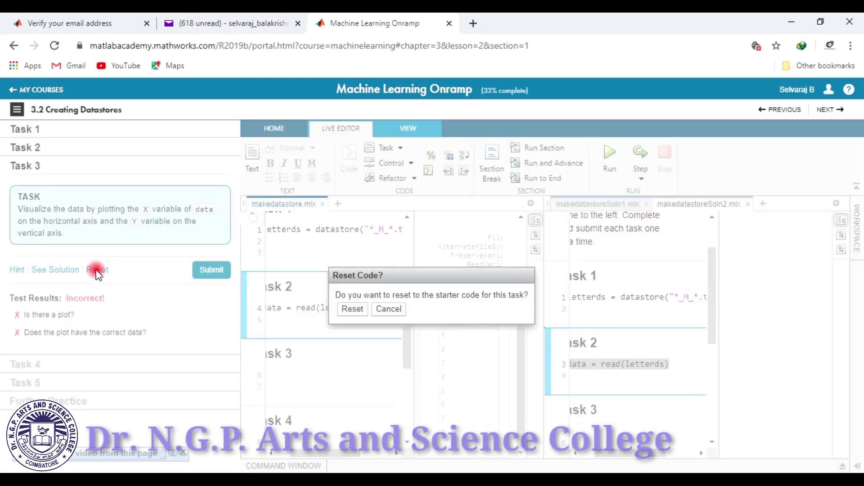
{"action": "left_click", "coordinate": [352, 309]}
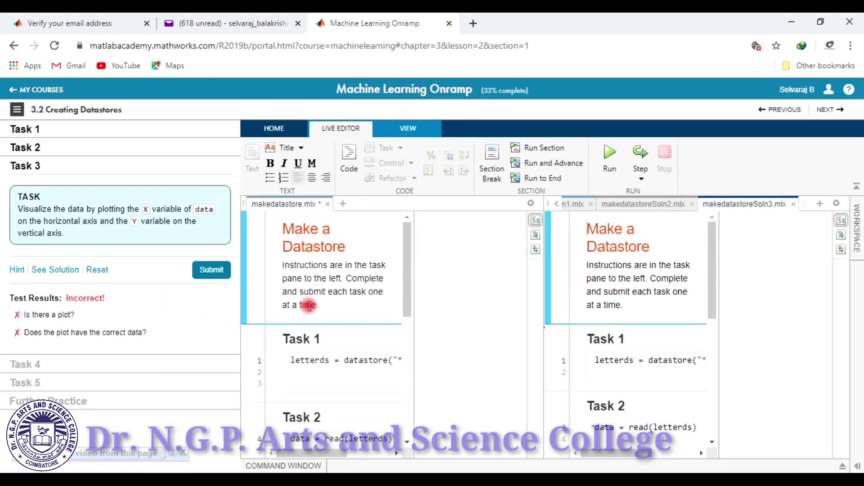
{"action": "left_click", "coordinate": [211, 270]}
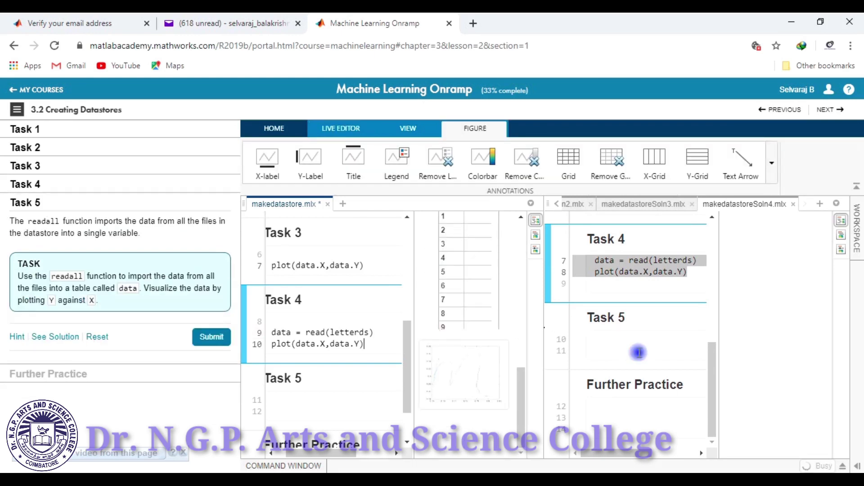
Submit Task 5's readall and plot code, then continue to lesson 3.3 Adding a Data Transformation.
{"action": "left_click", "coordinate": [638, 352]}
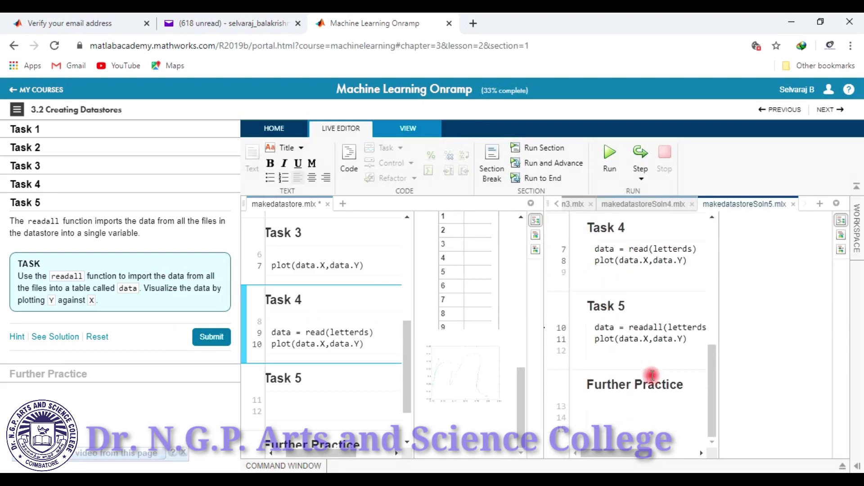
{"action": "left_click", "coordinate": [328, 402]}
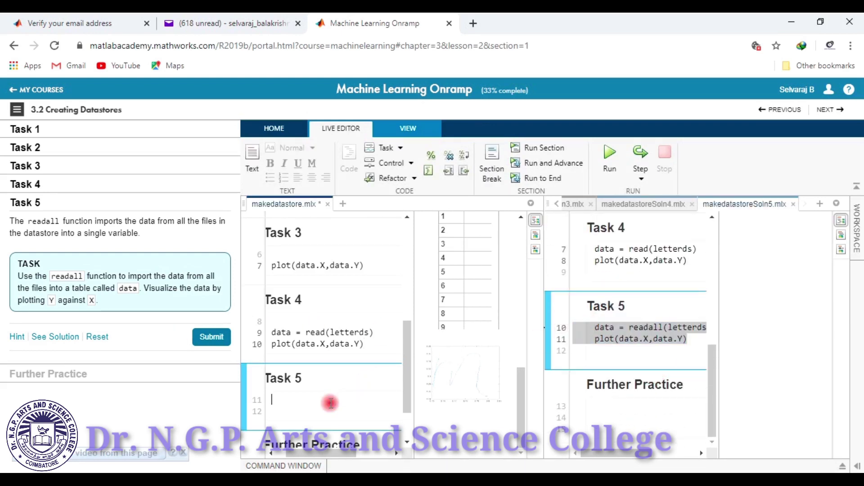
{"action": "left_click", "coordinate": [211, 337]}
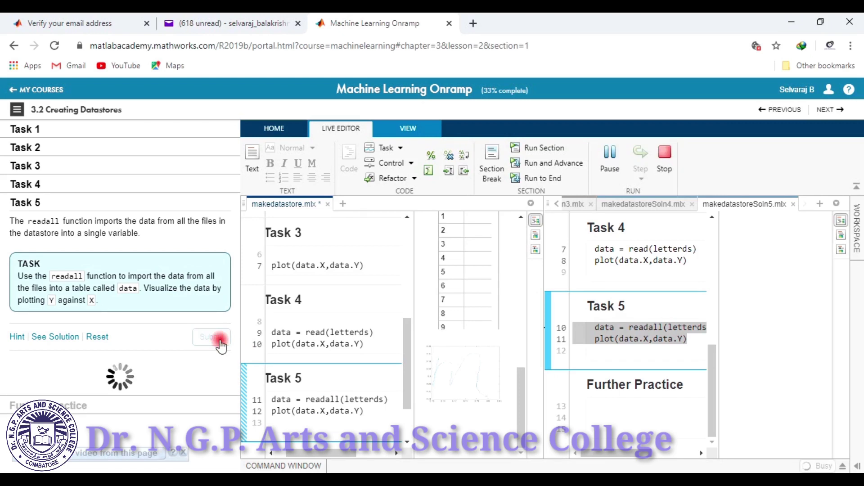
{"action": "left_click", "coordinate": [212, 337]}
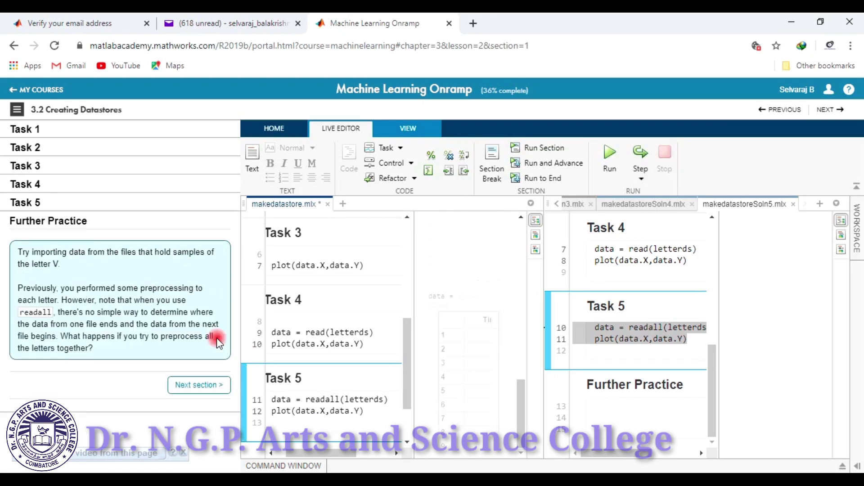
{"action": "left_click", "coordinate": [198, 385]}
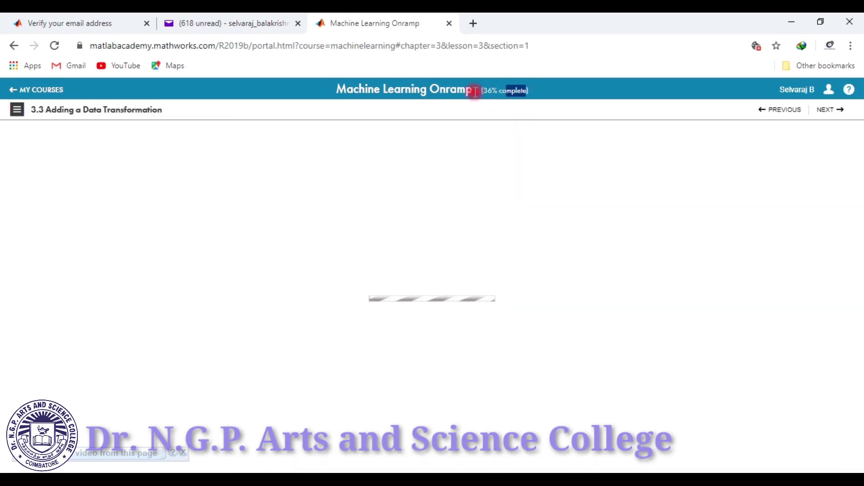
{"action": "mouse_move", "coordinate": [540, 93]}
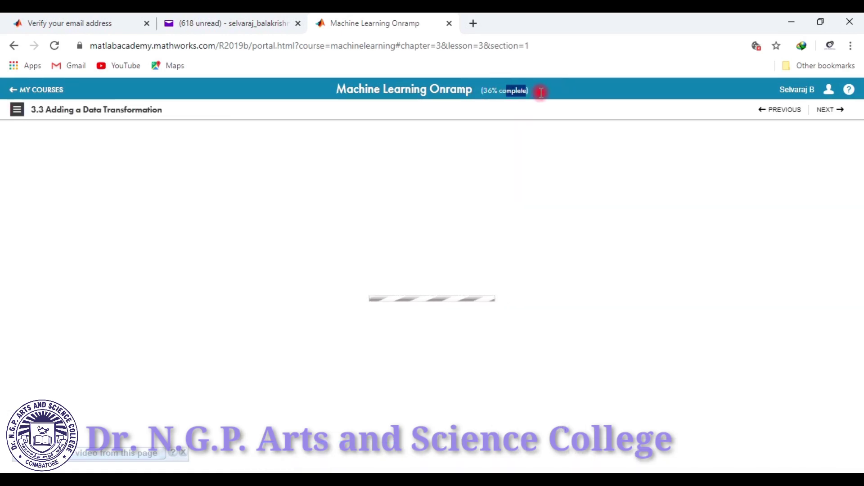